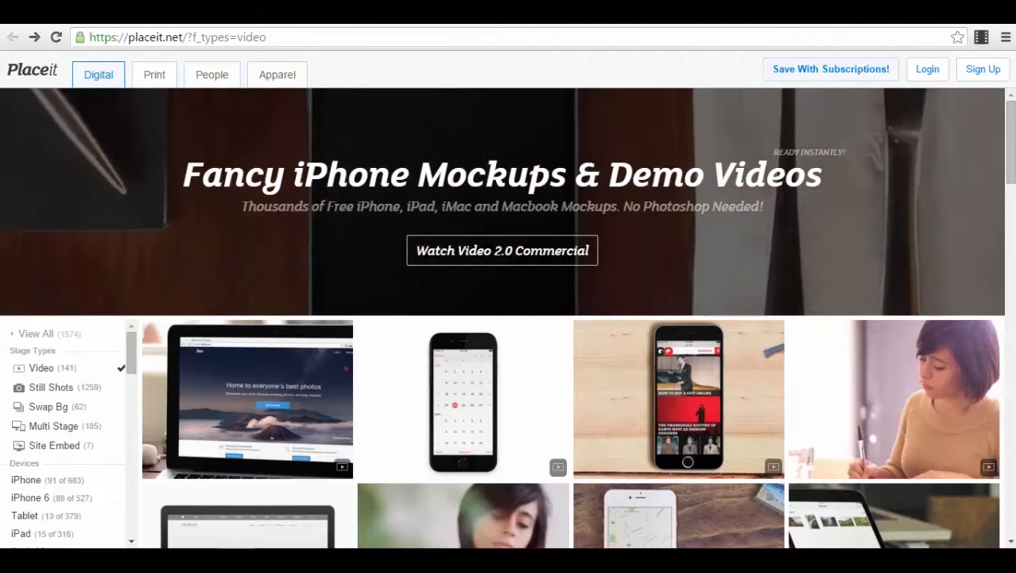
Load placeit.net without the ?f_types=video filter so all mockup types are listed
left_click(502, 250)
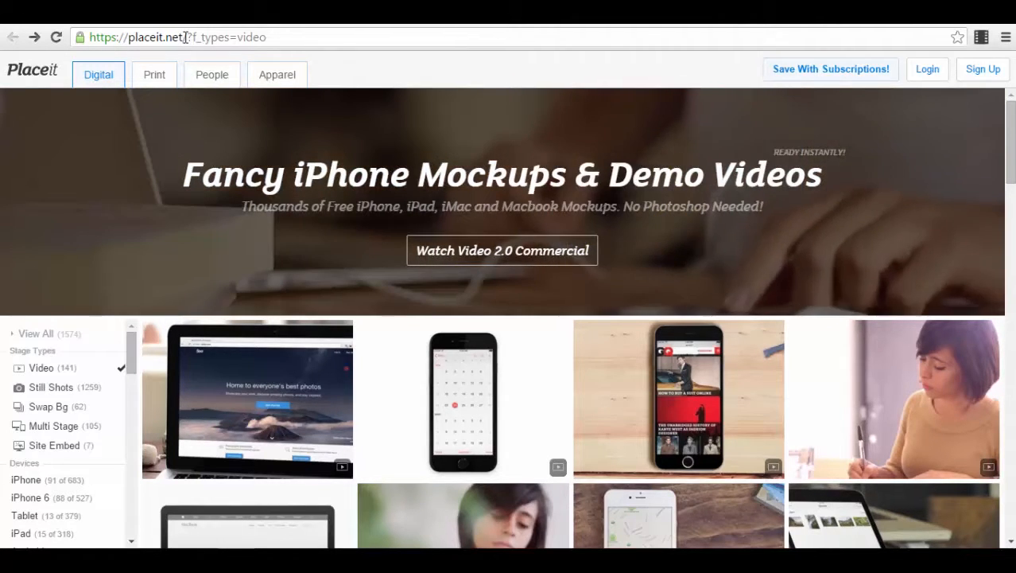
left_click(179, 36)
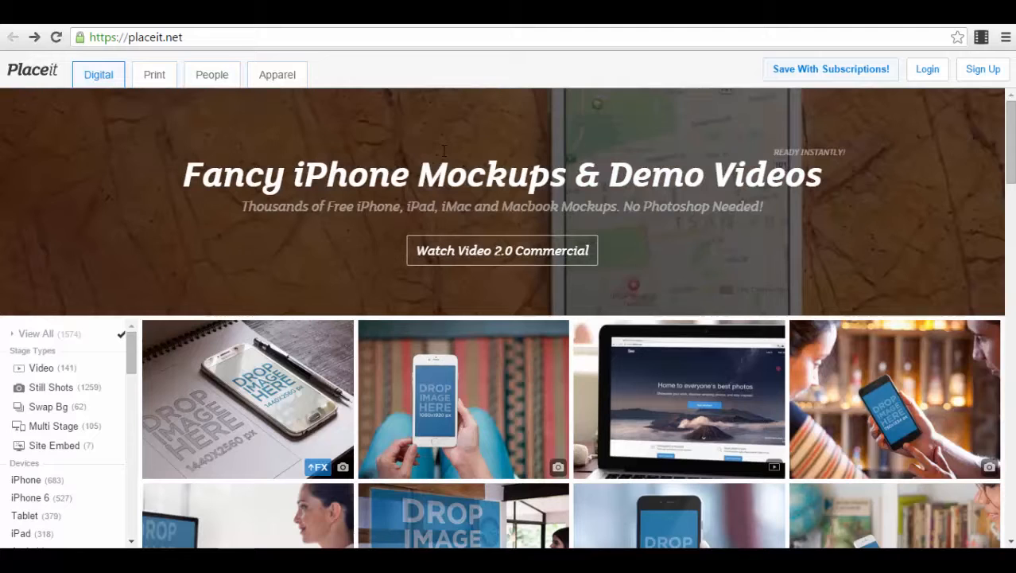
Open the hand-holding-a-black-iPhone mockup from the home-page grid
scroll("down", 3)
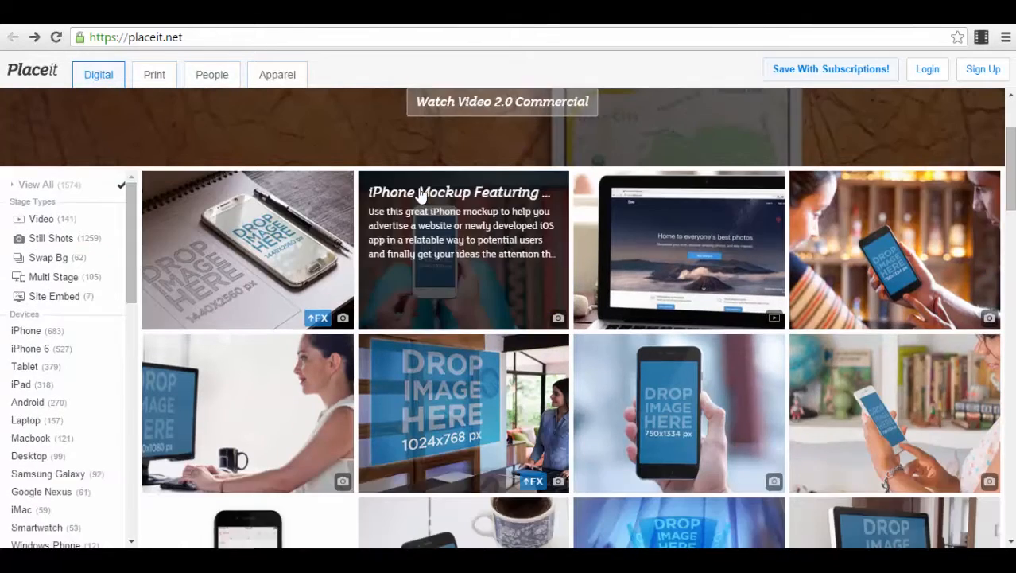
scroll("down", 3)
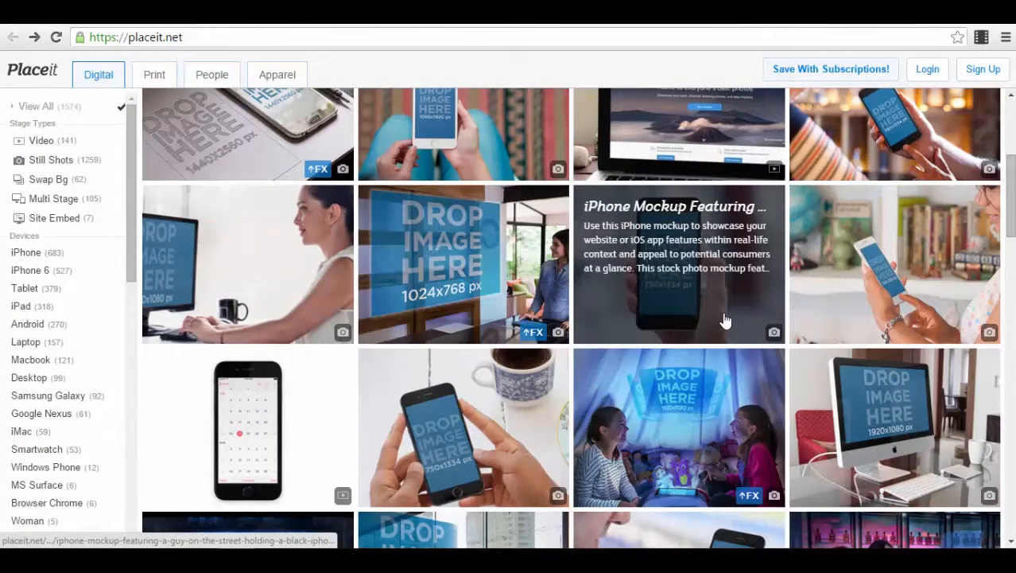
left_click(678, 264)
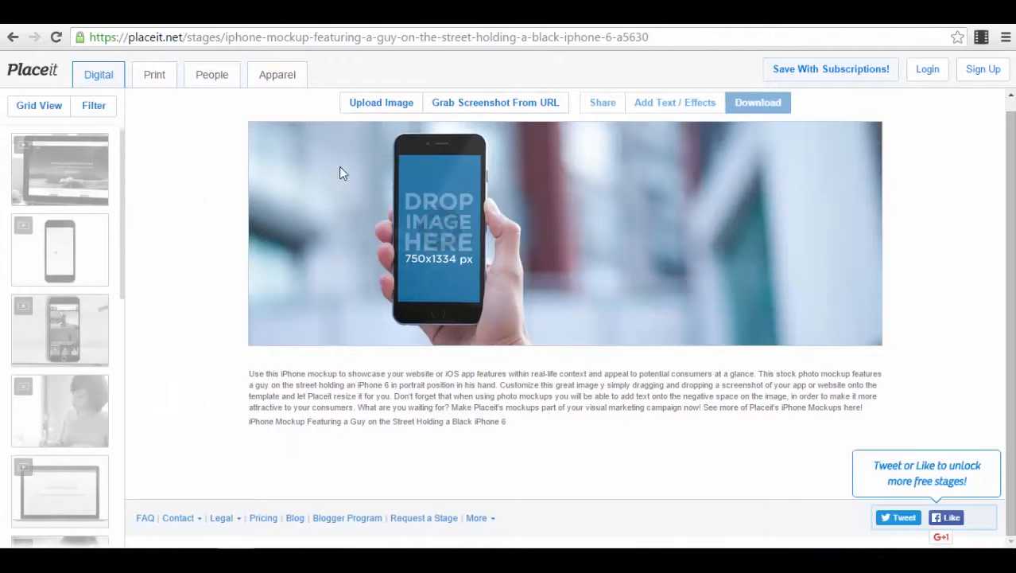
Upload the profile photo from Downloads and crop it to fill the phone screen
left_click(382, 102)
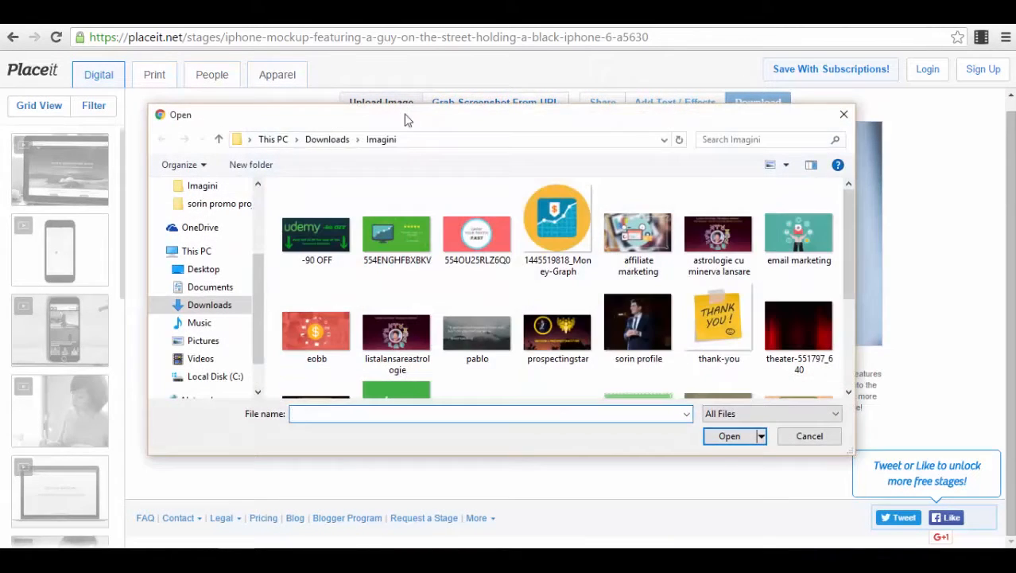
left_click(638, 320)
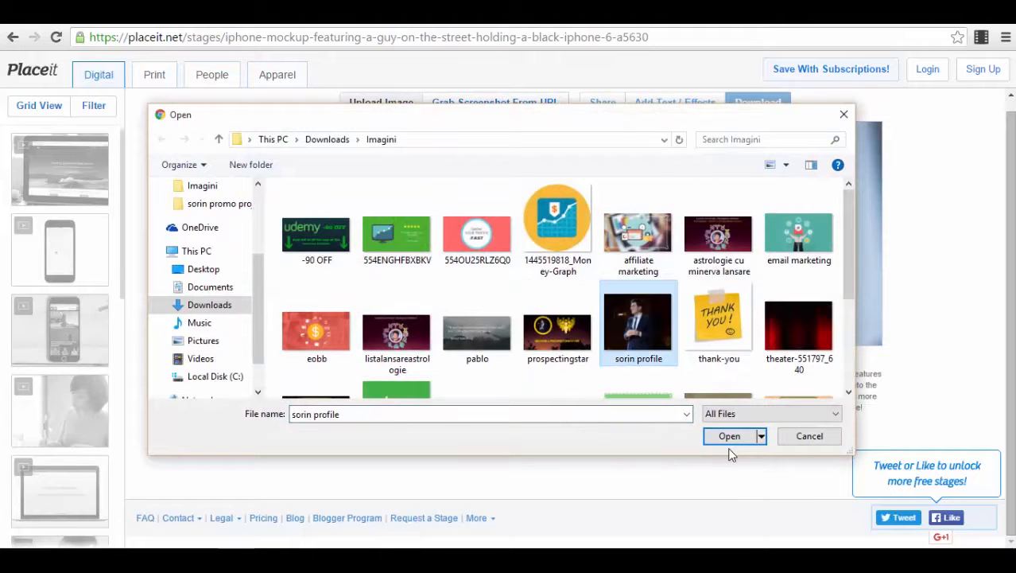
left_click(728, 436)
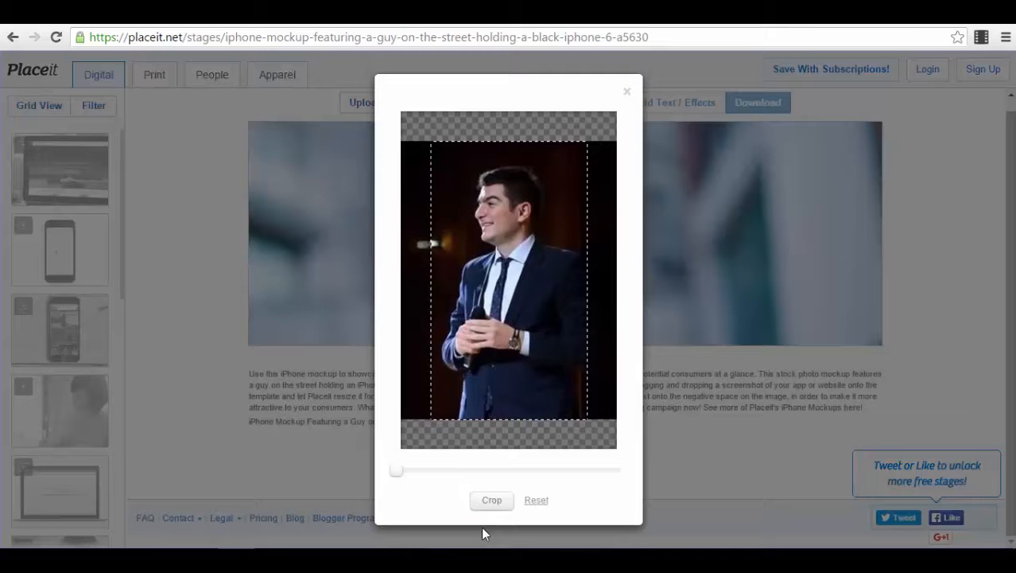
left_click(491, 500)
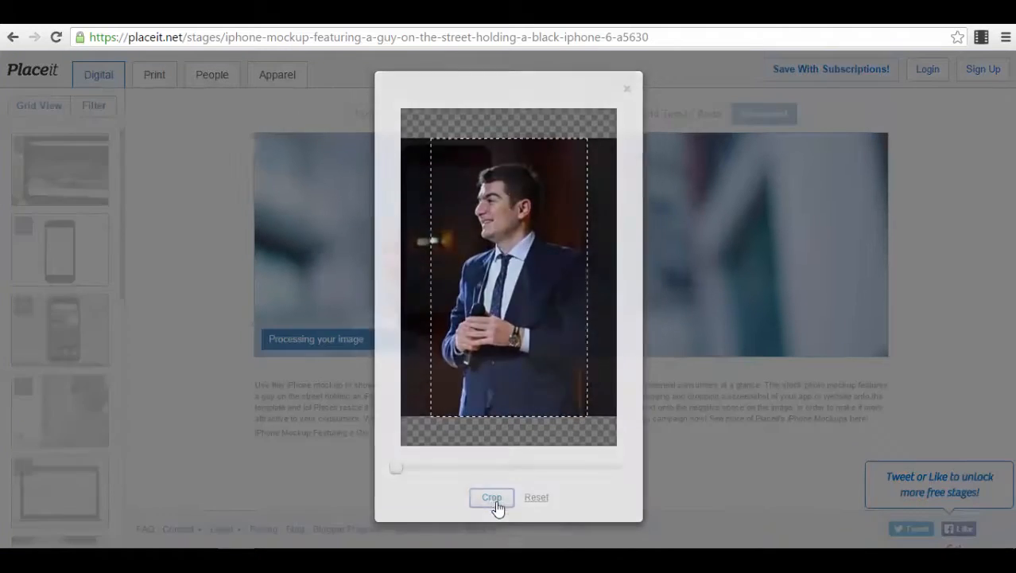
left_click(492, 496)
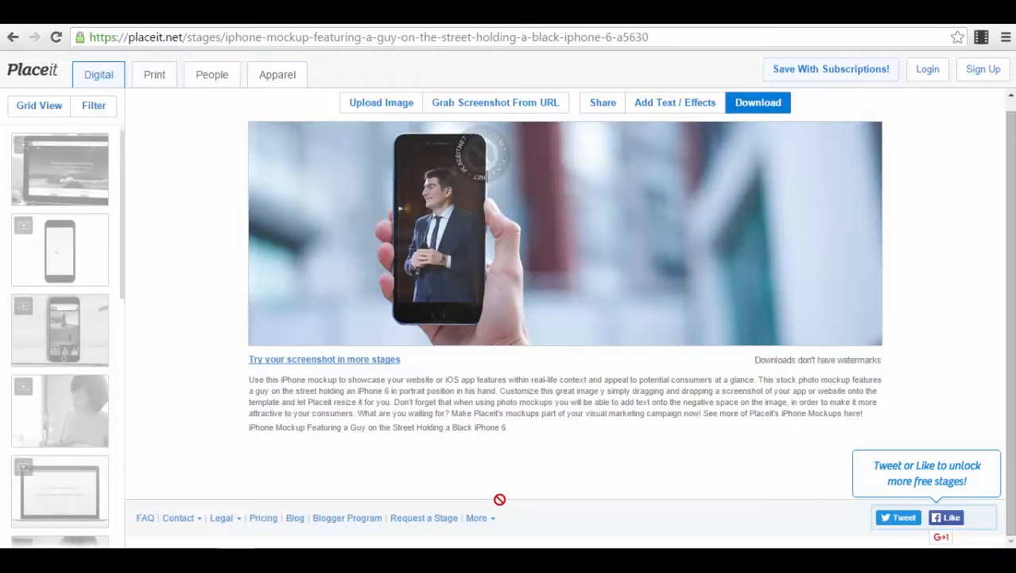
mouse_move(544, 251)
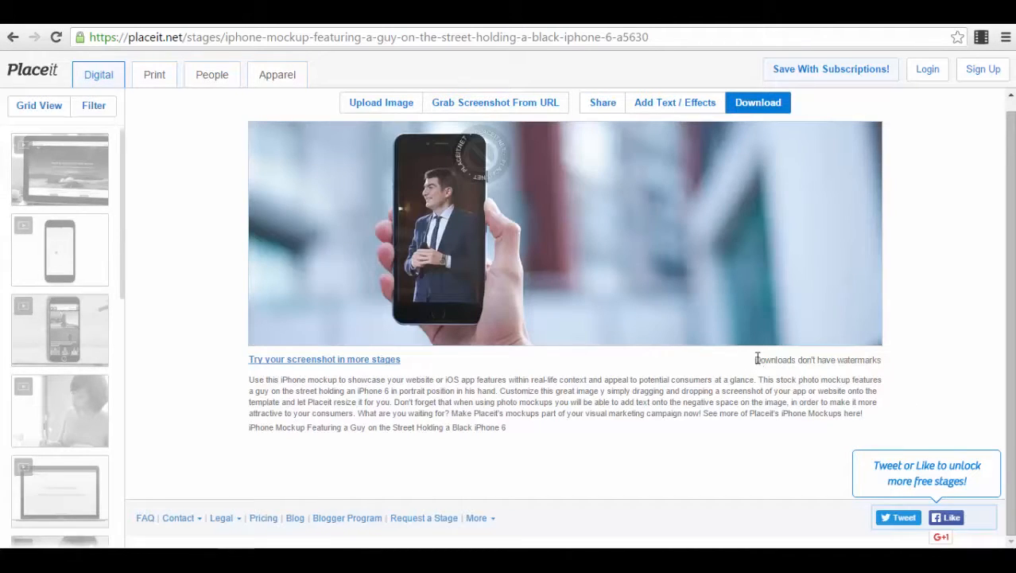
mouse_move(862, 203)
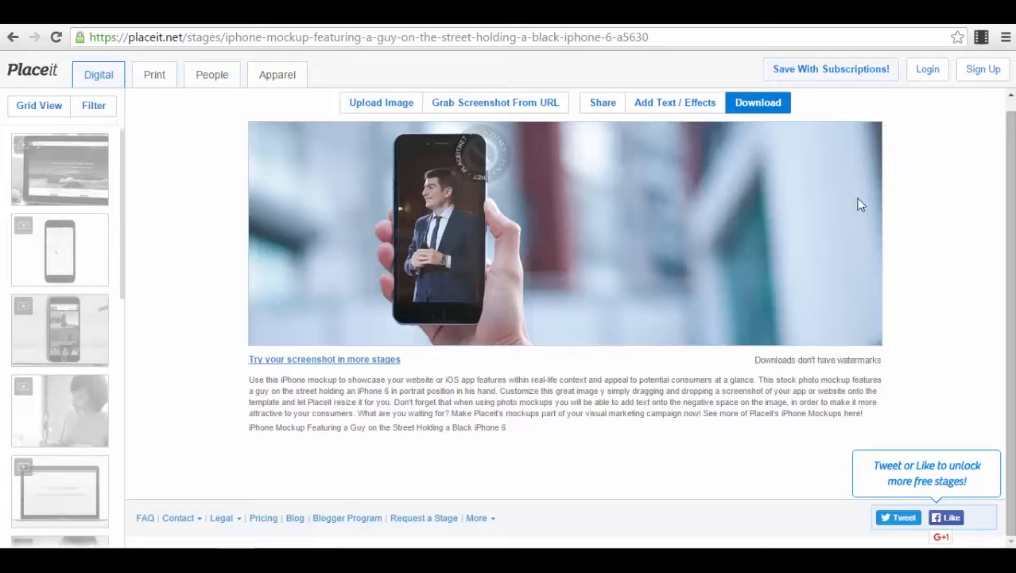
mouse_move(601, 101)
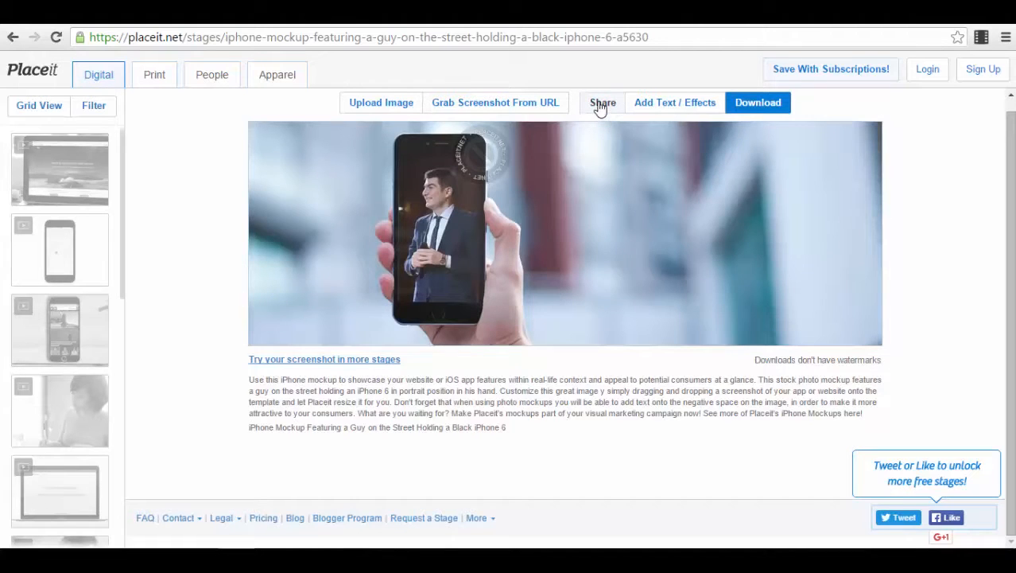
mouse_move(544, 108)
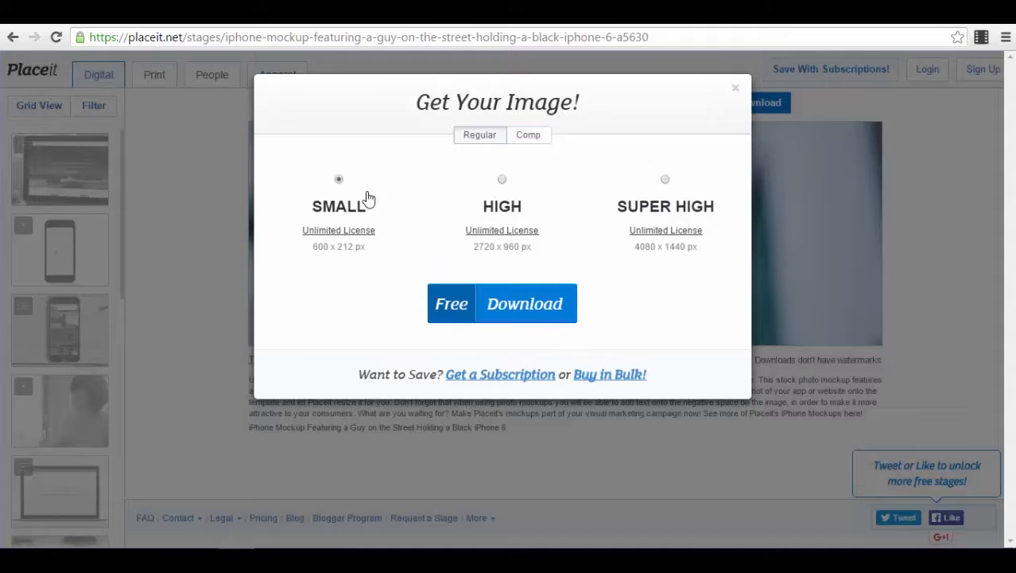
mouse_move(580, 296)
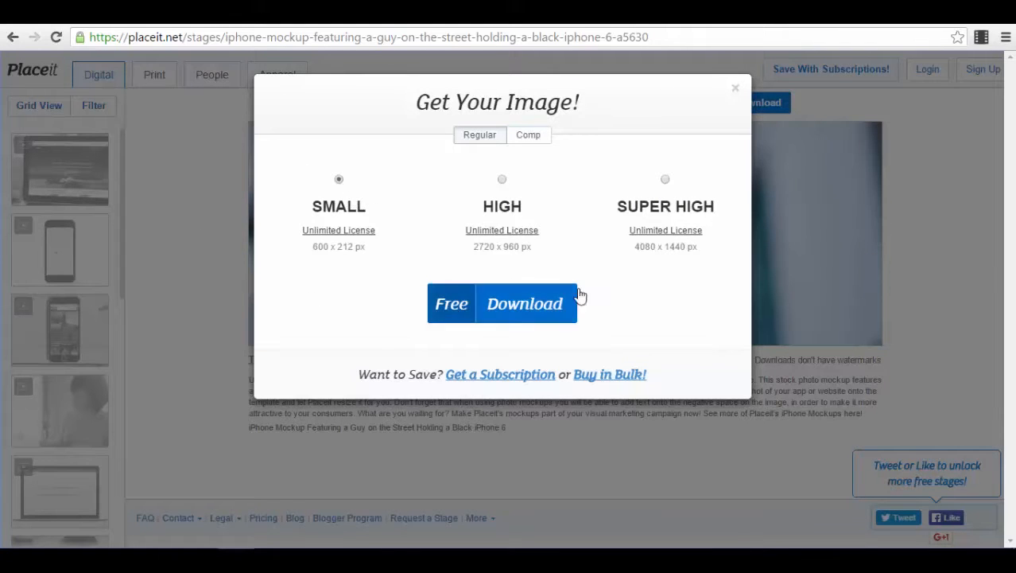
left_click(735, 88)
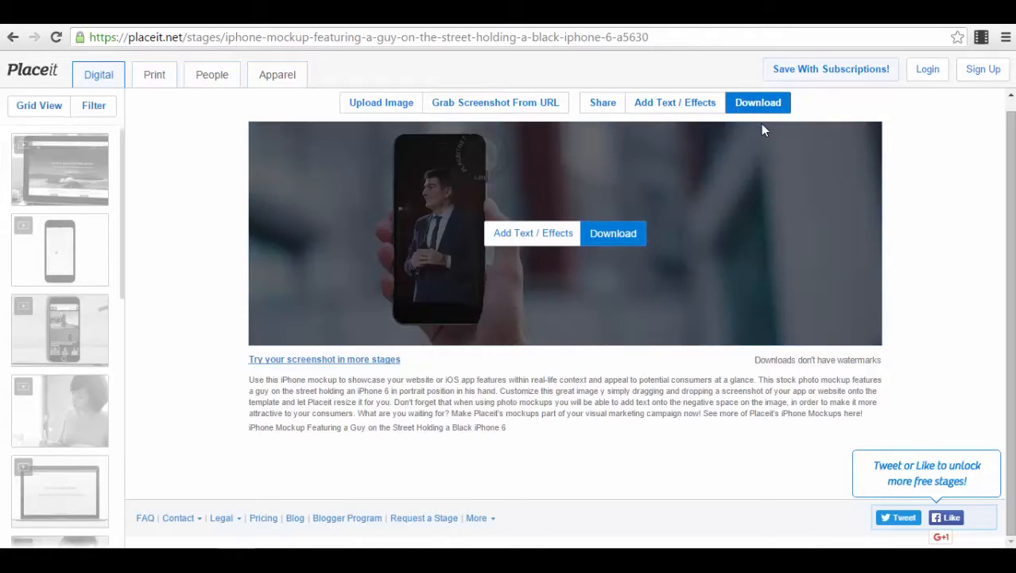
Compare the Small, High and Super High download sizes and settle on Small (free)
left_click(612, 232)
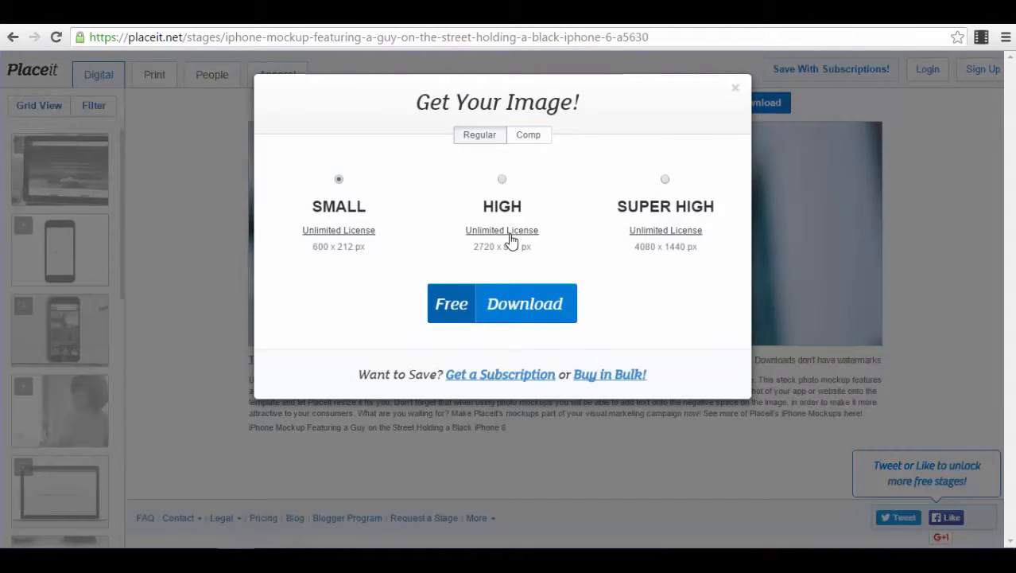
left_click(503, 179)
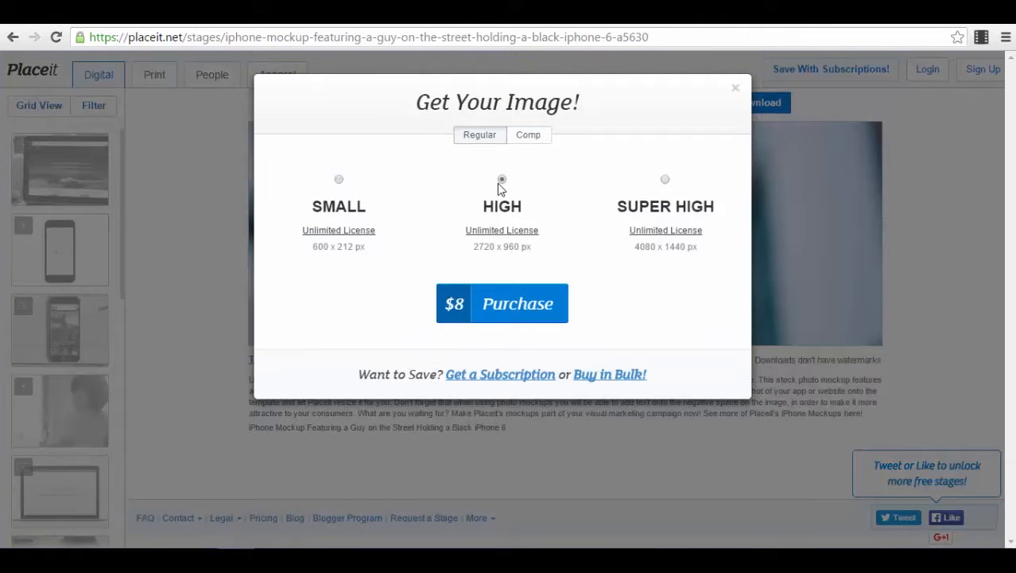
left_click(338, 178)
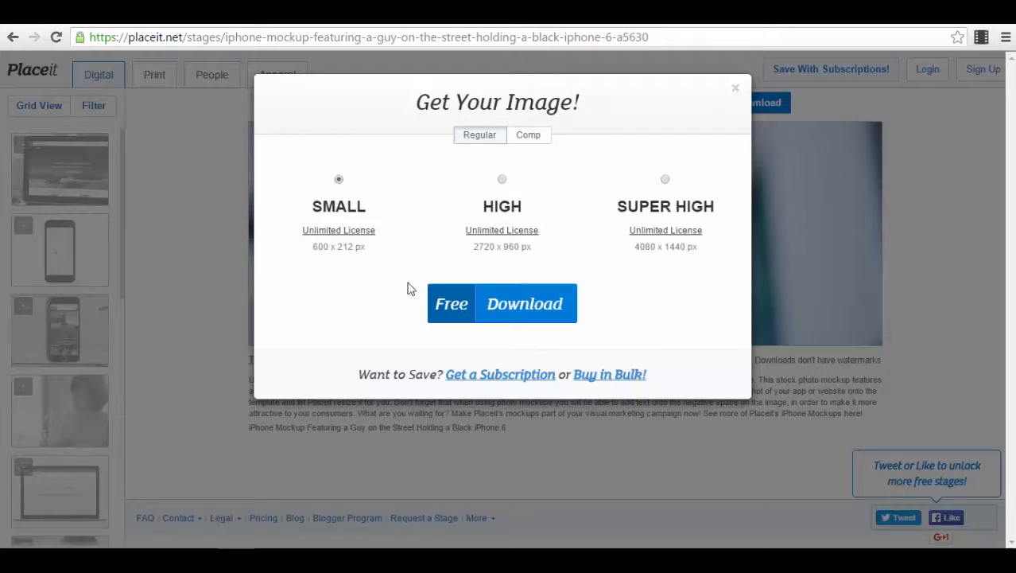
left_click(503, 178)
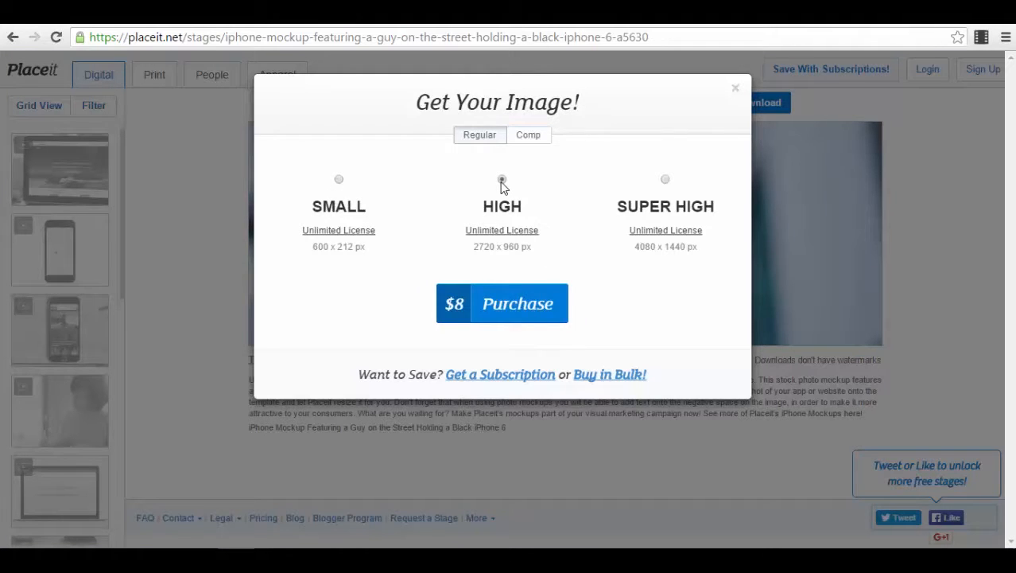
left_click(503, 178)
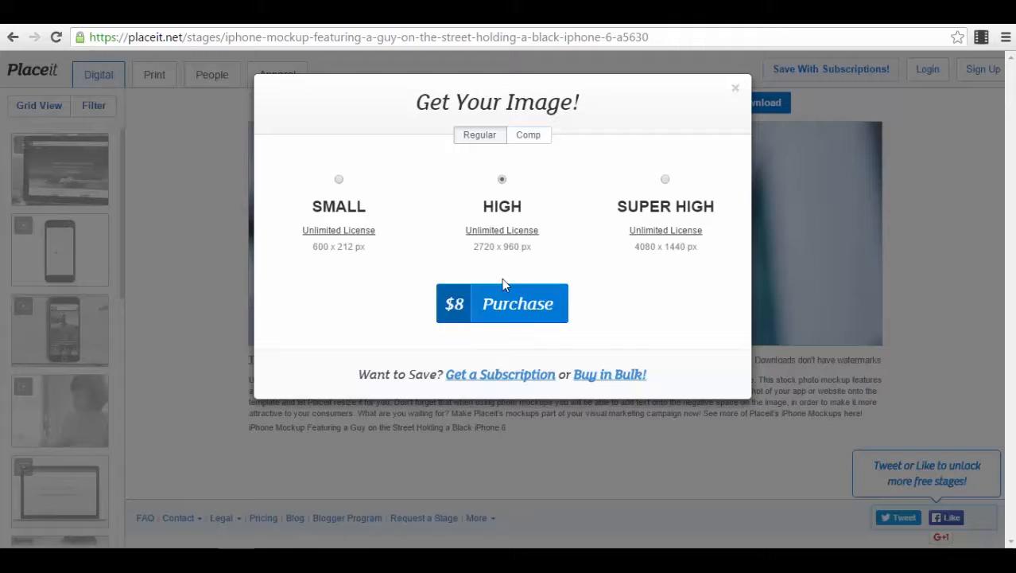
mouse_move(539, 326)
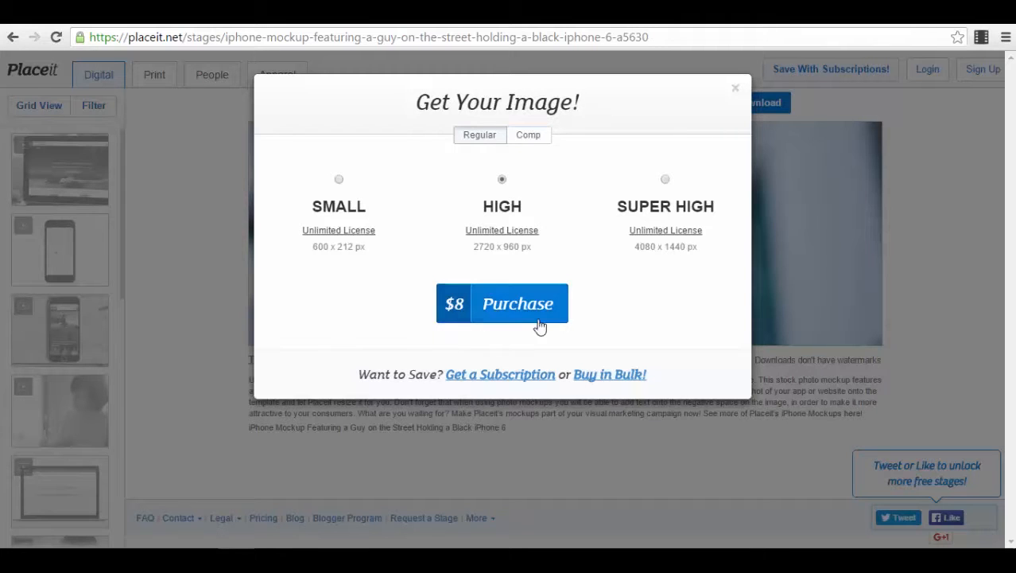
left_click(665, 178)
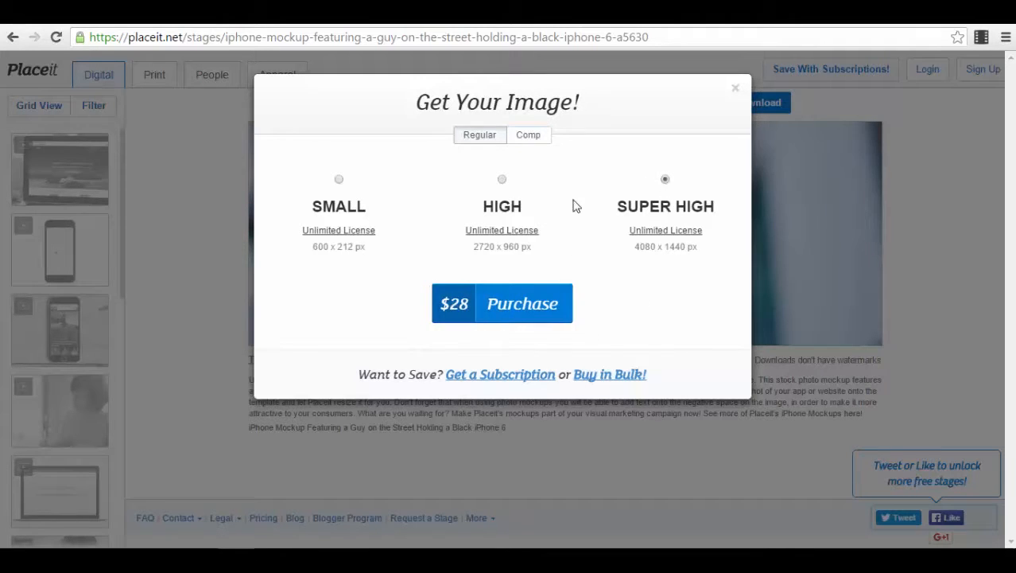
mouse_move(338, 189)
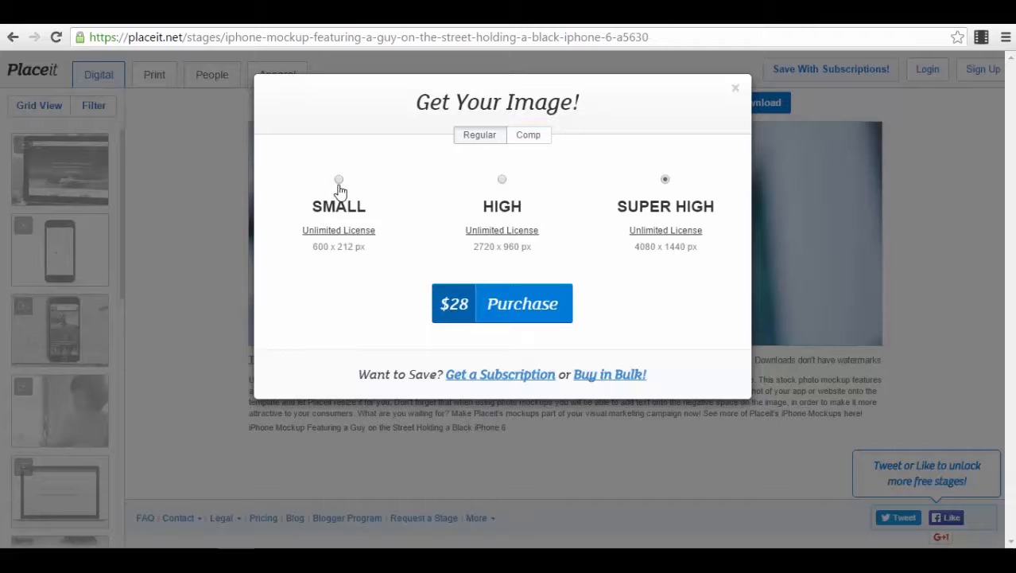
left_click(339, 178)
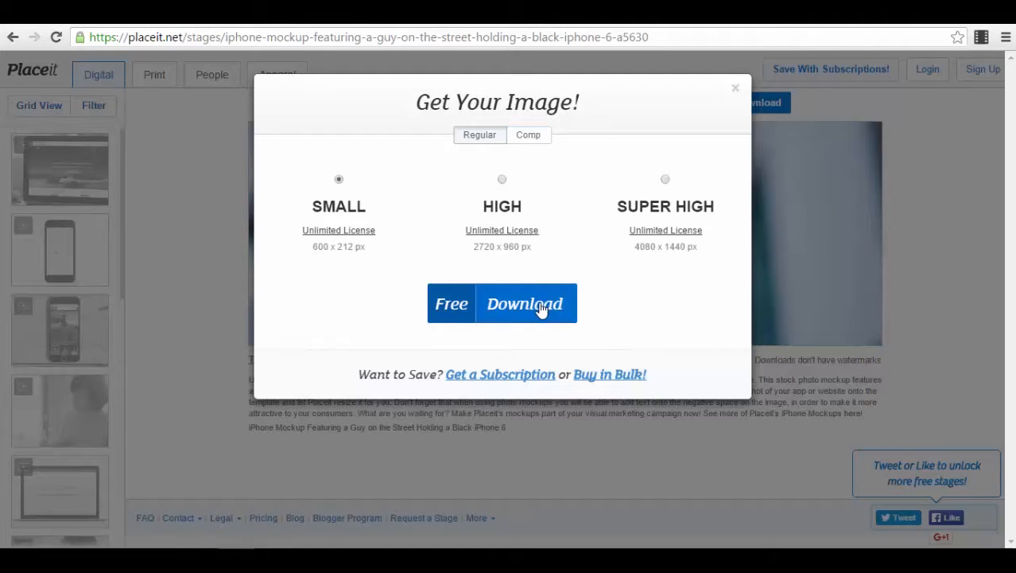
Download the free small mockup JPG and open it in Photos from the download bar
left_click(525, 302)
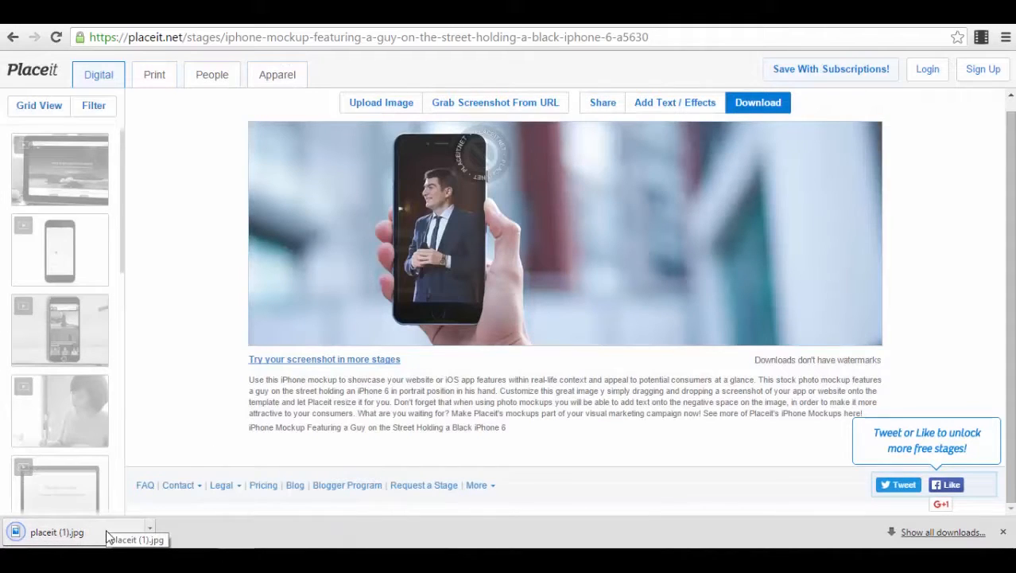
left_click(55, 531)
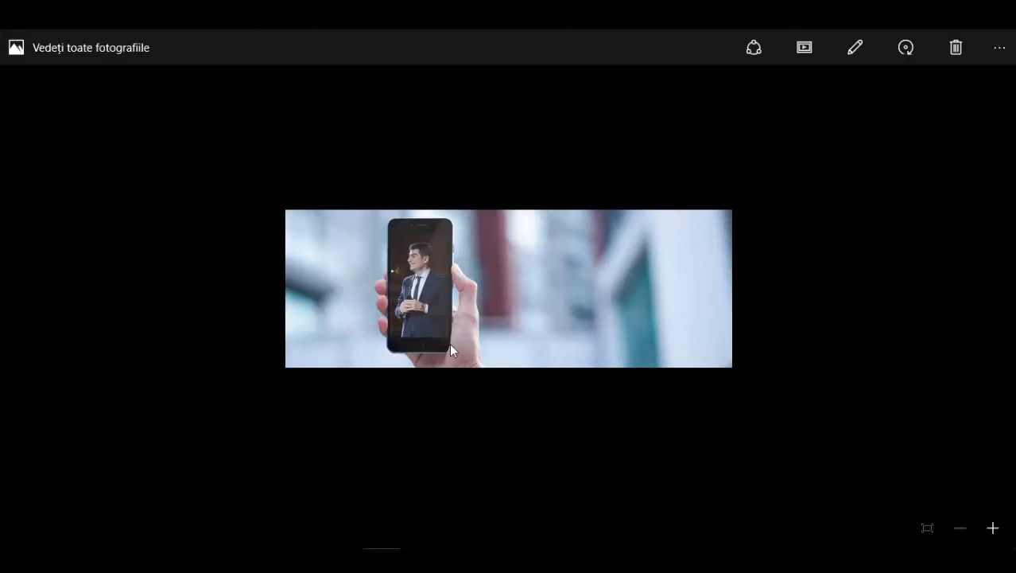